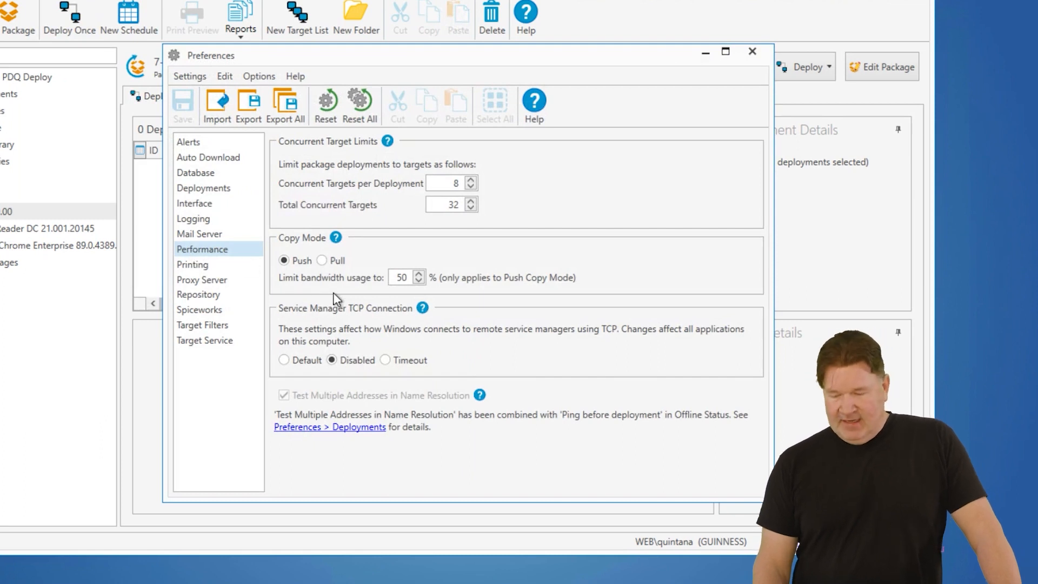
{"action": "mouse_move", "coordinate": [422, 294]}
{"action": "type", "text": "30"}
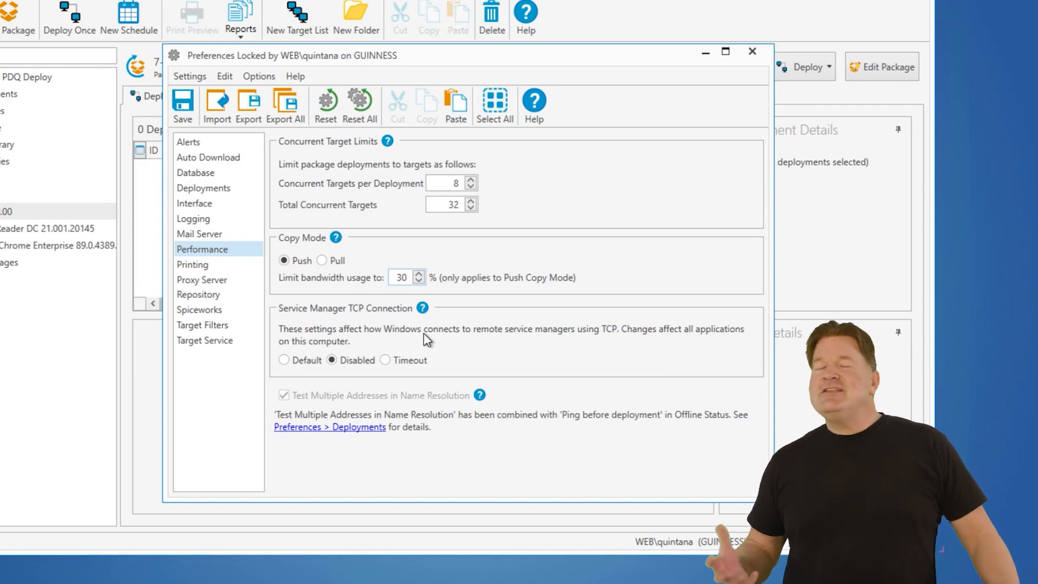
{"action": "mouse_move", "coordinate": [401, 170]}
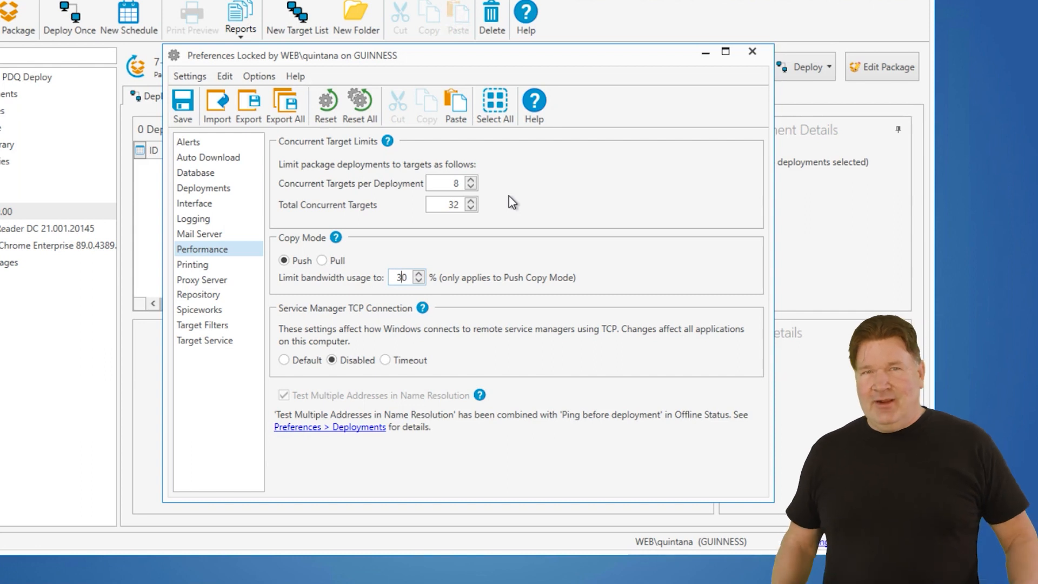
{"action": "mouse_move", "coordinate": [426, 194]}
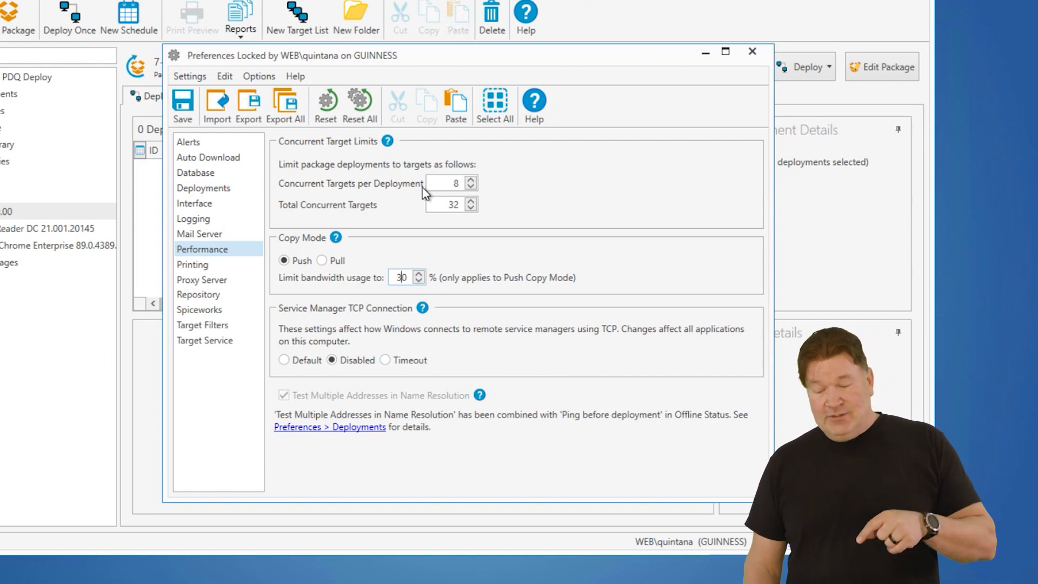